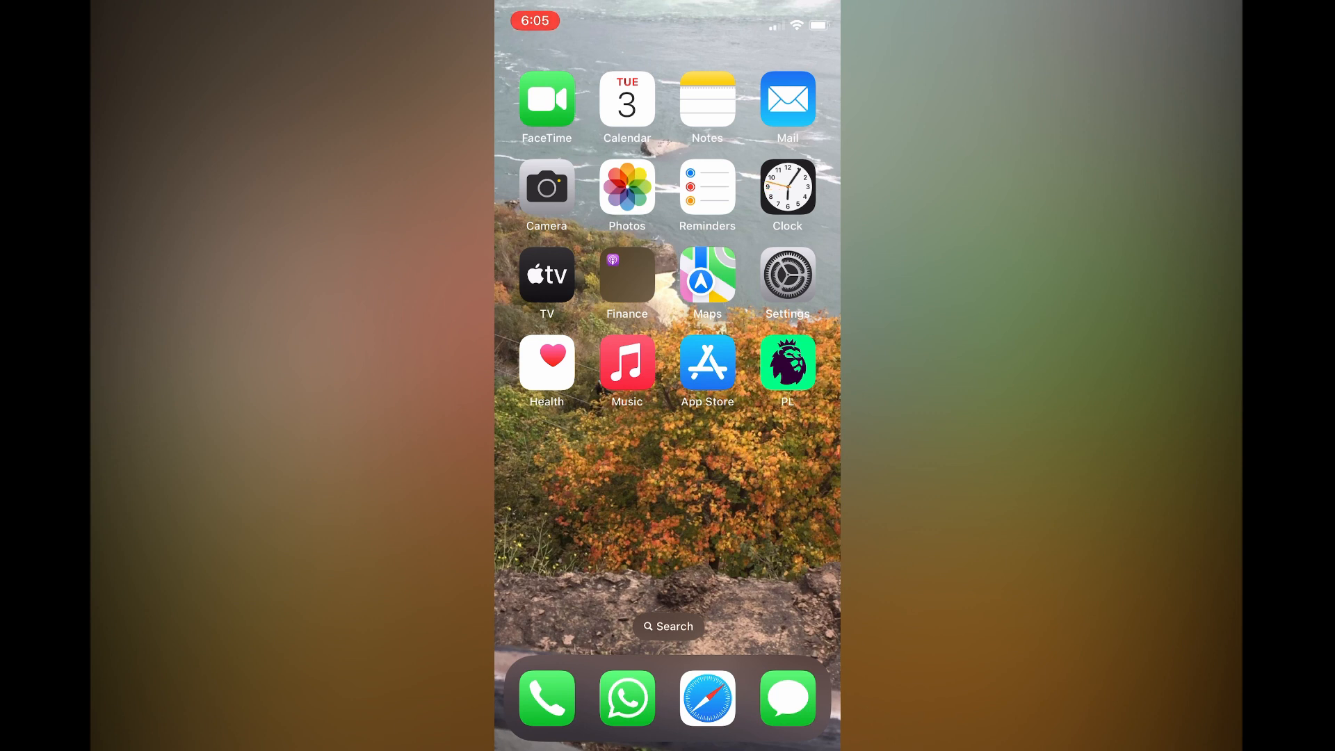
Launch the Settings app from the iPhone home screen
{"action": "left_click", "coordinate": [785, 274]}
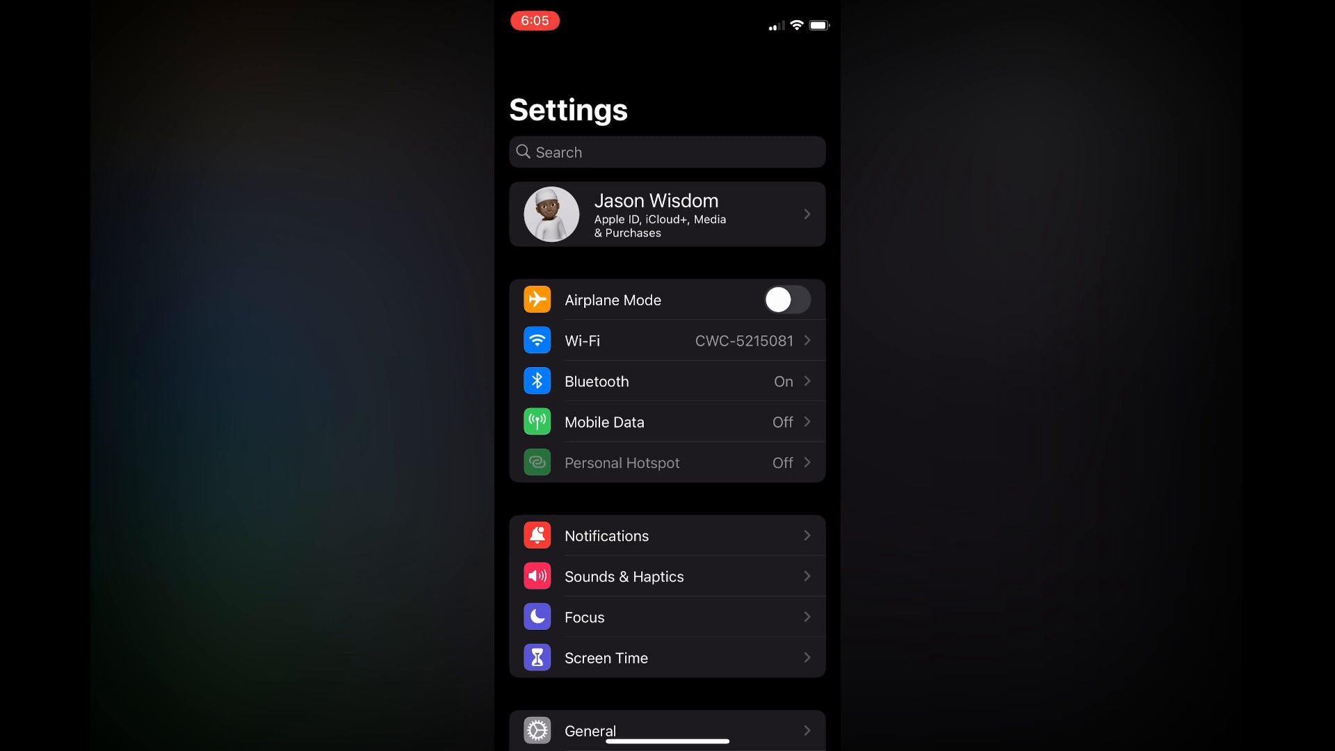
Scroll down the Settings list to Mail and open its settings page
{"action": "scroll", "scroll_direction": "down", "scroll_amount": 3}
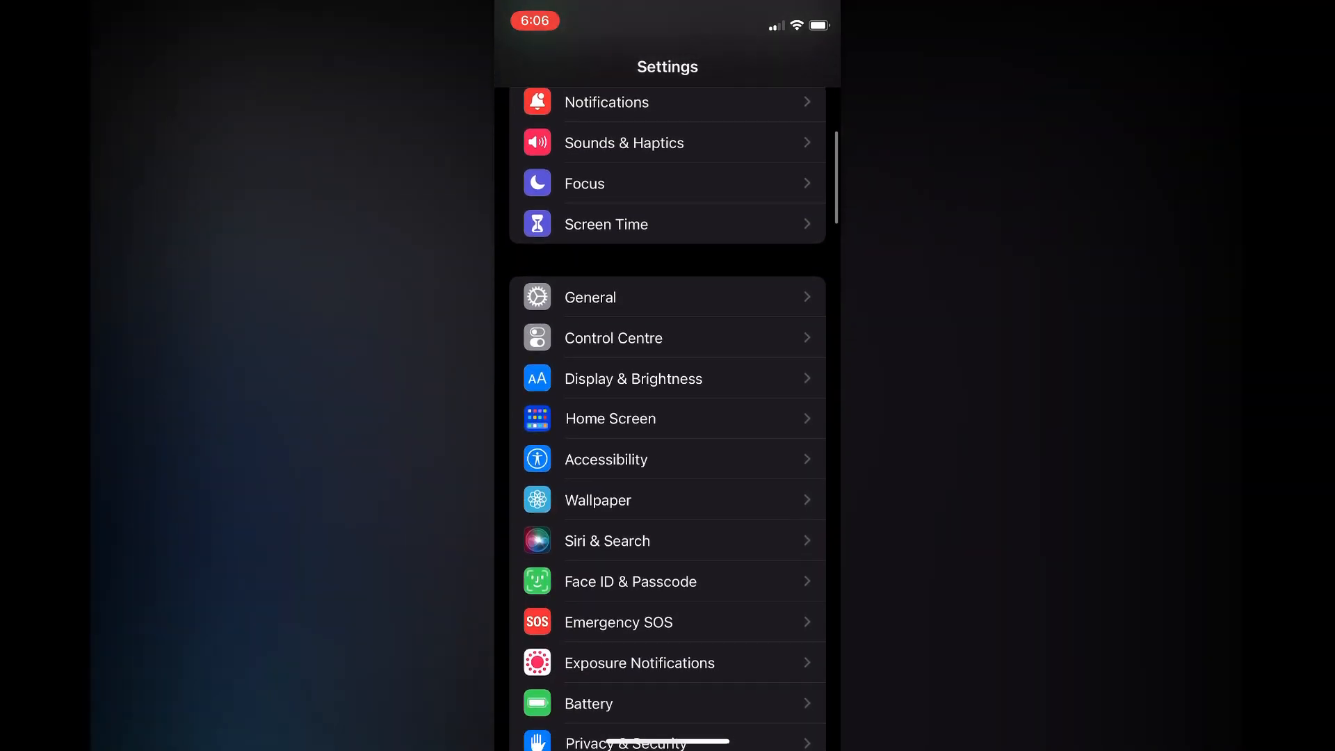
{"action": "scroll", "scroll_direction": "down", "scroll_amount": 3}
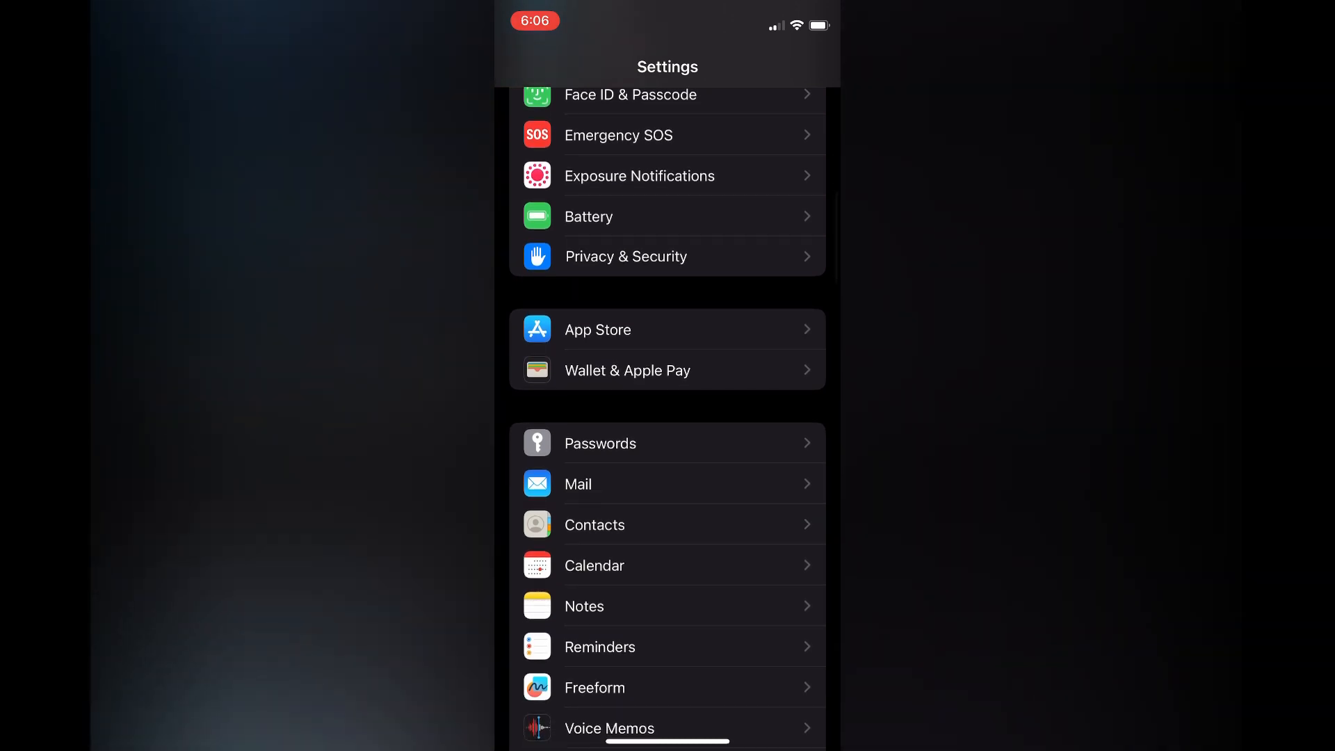
{"action": "left_click", "coordinate": [577, 484]}
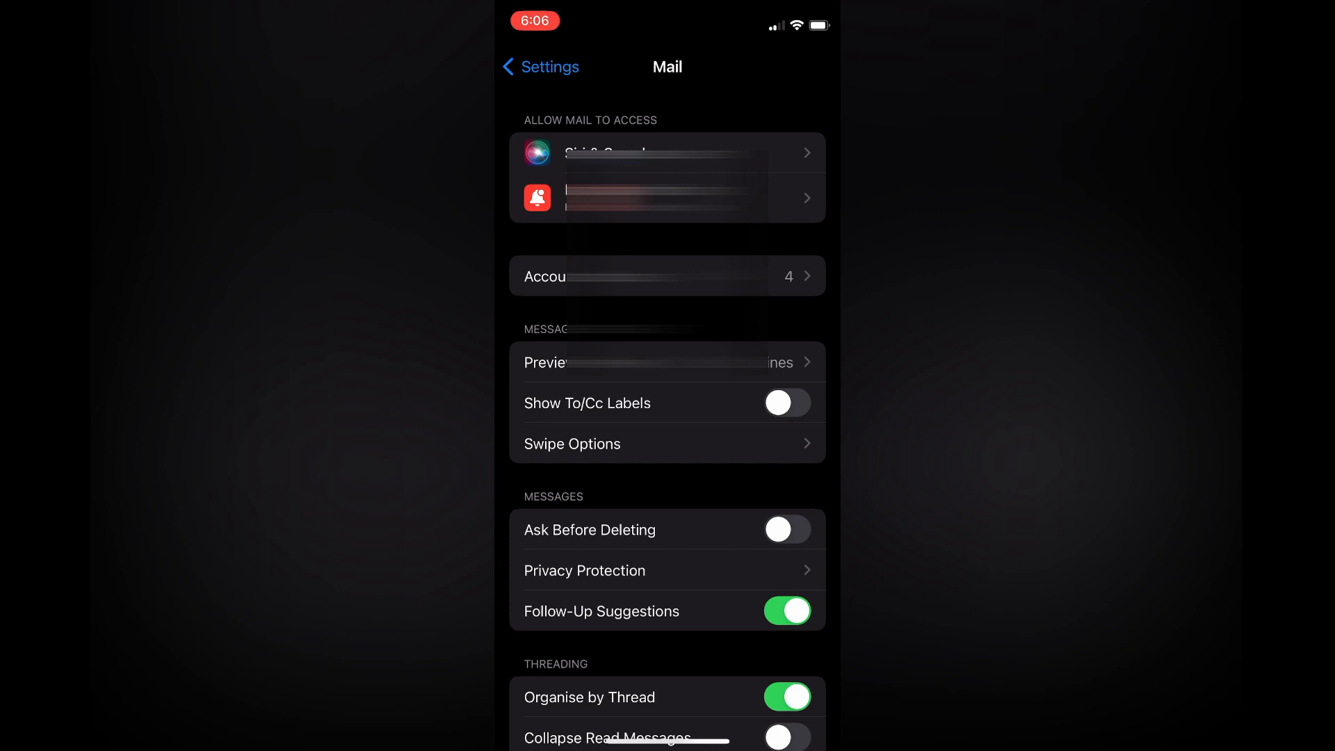
Go to Mail Accounts, then into Fetch New Data
{"action": "left_click", "coordinate": [667, 276]}
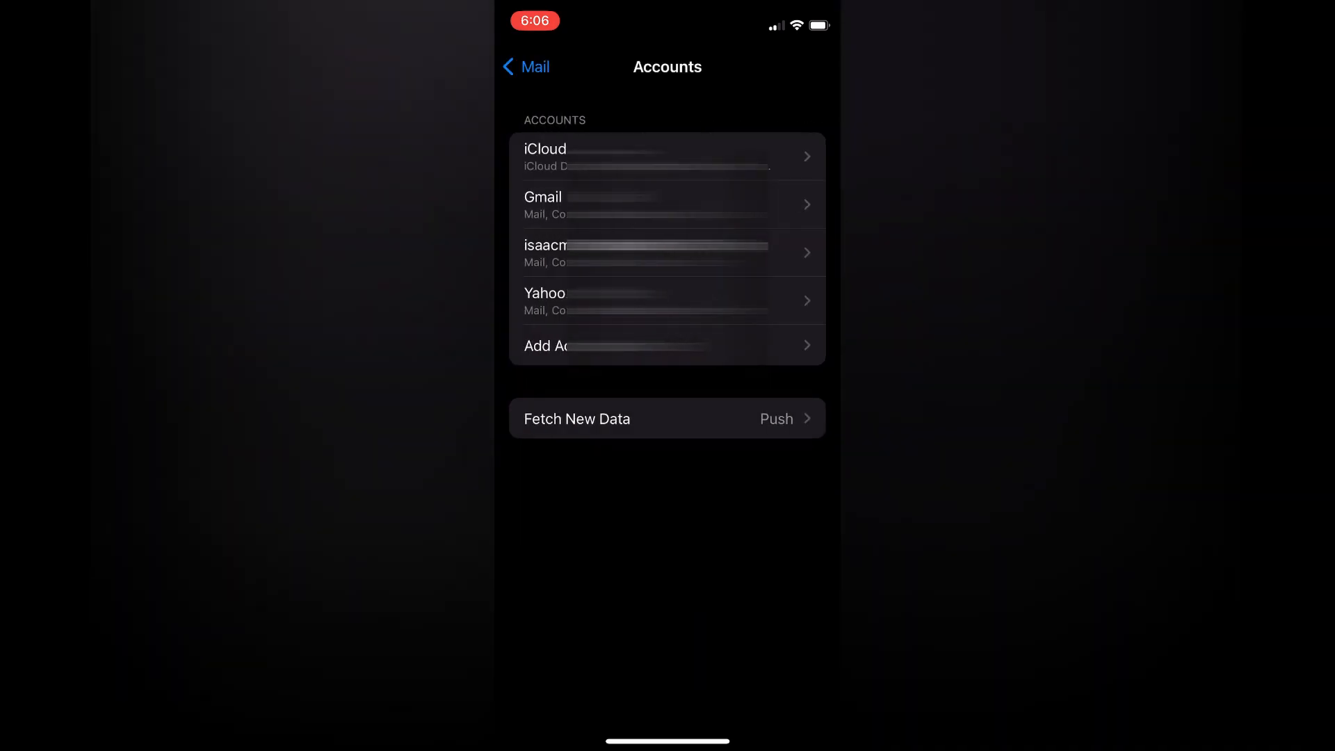
{"action": "left_click", "coordinate": [576, 418]}
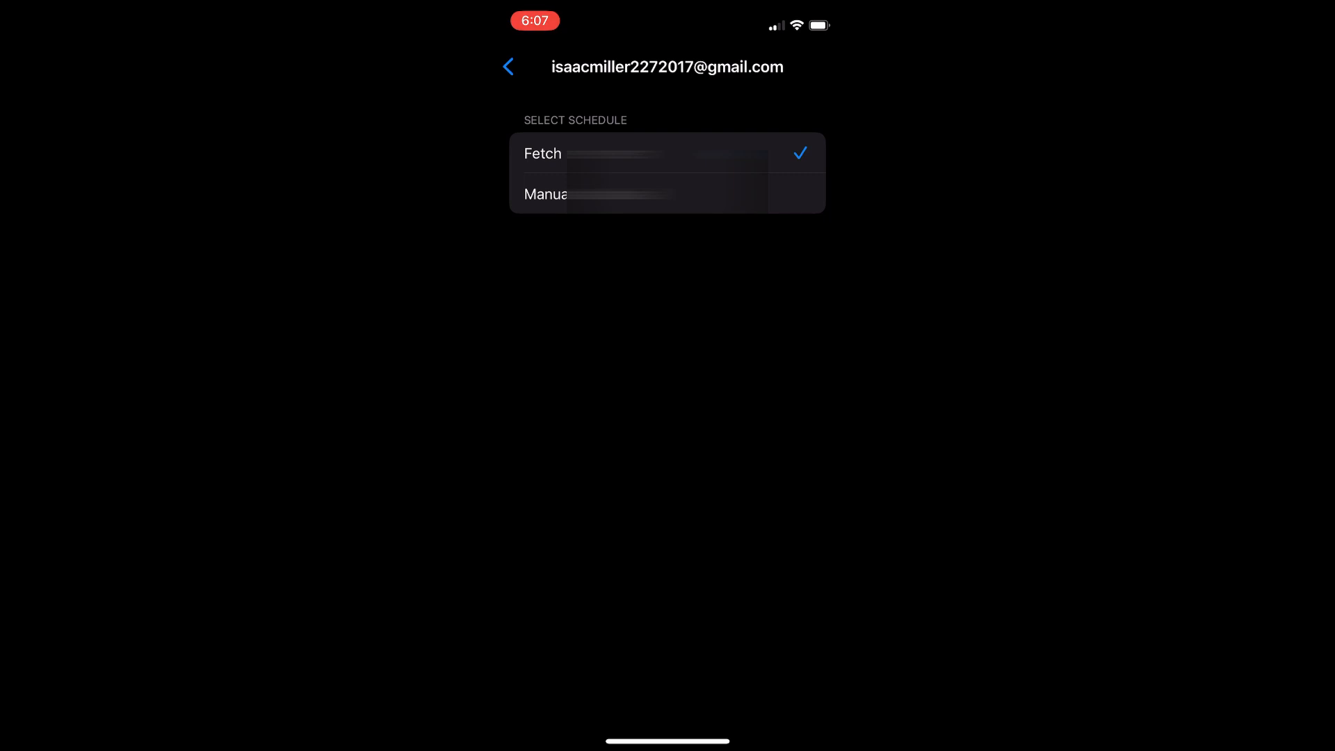
Return to Fetch New Data and scroll to the Automatically fetch schedule
{"action": "left_click", "coordinate": [508, 67]}
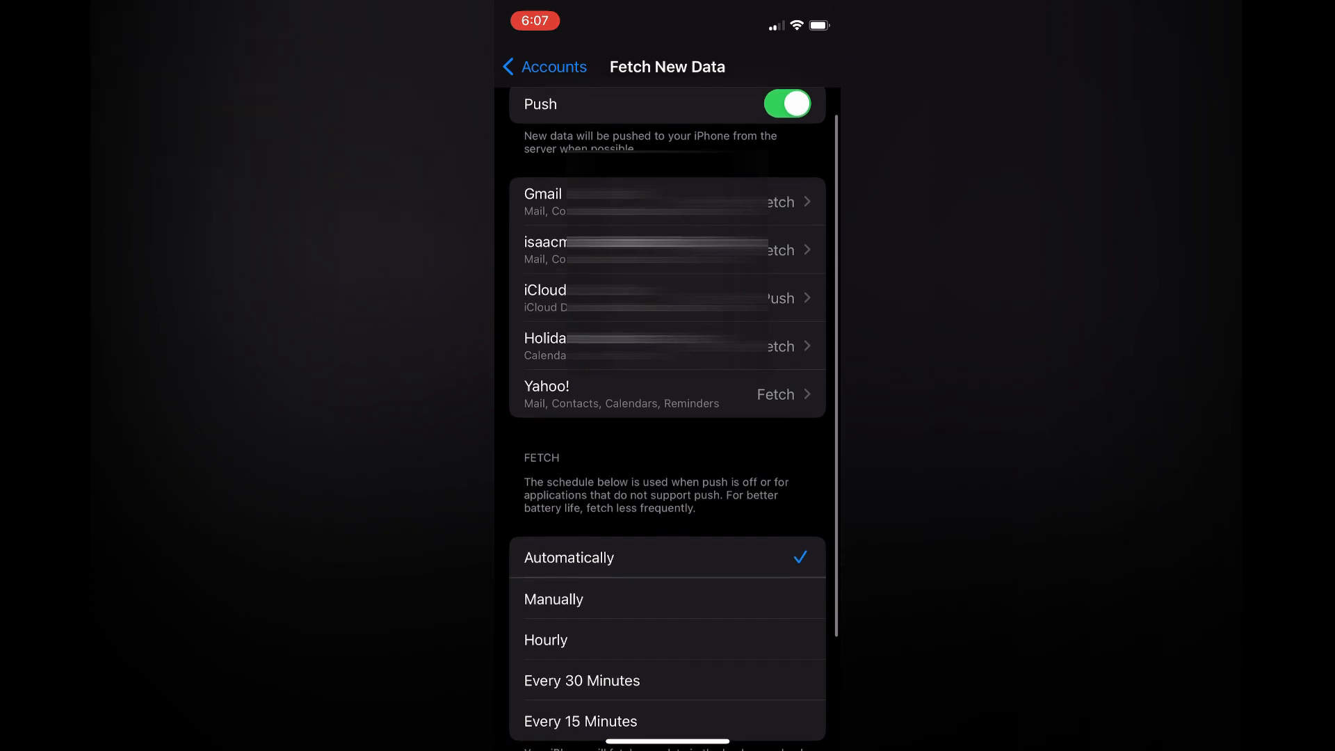
{"action": "scroll", "scroll_direction": "down", "scroll_amount": 3}
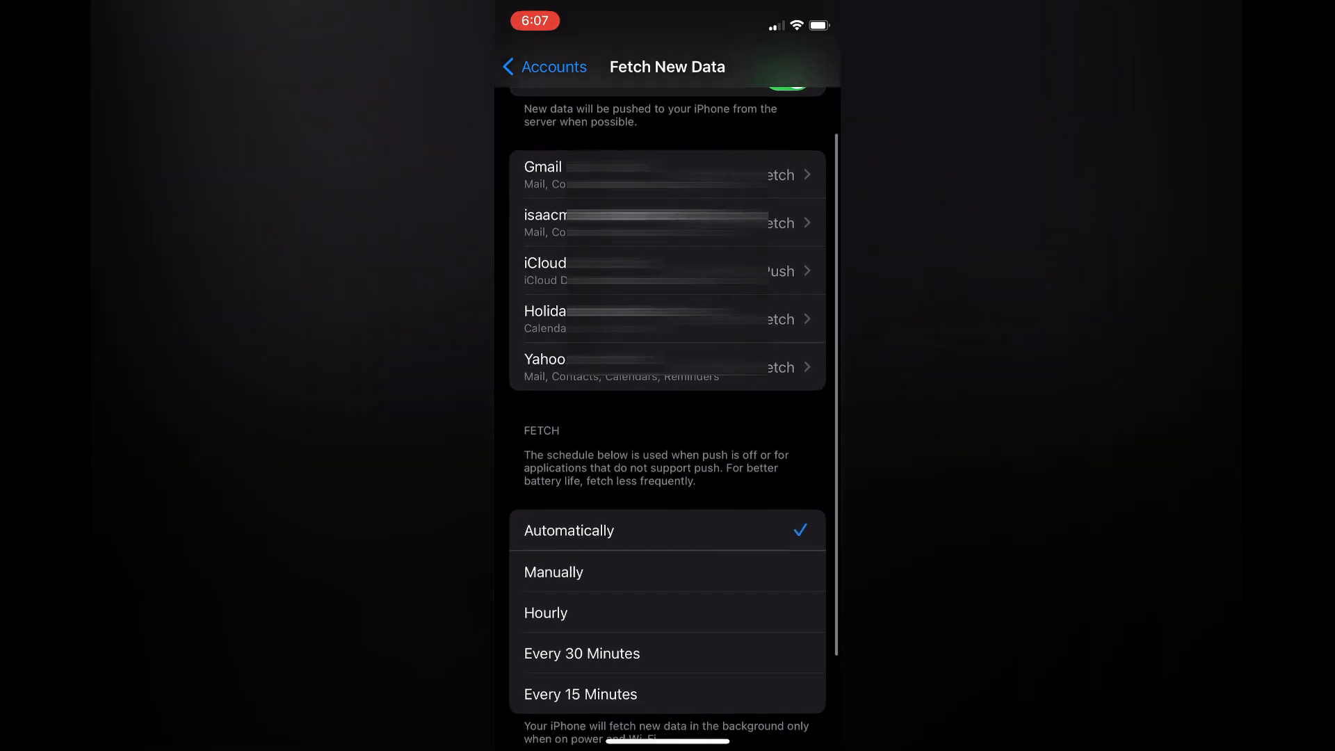